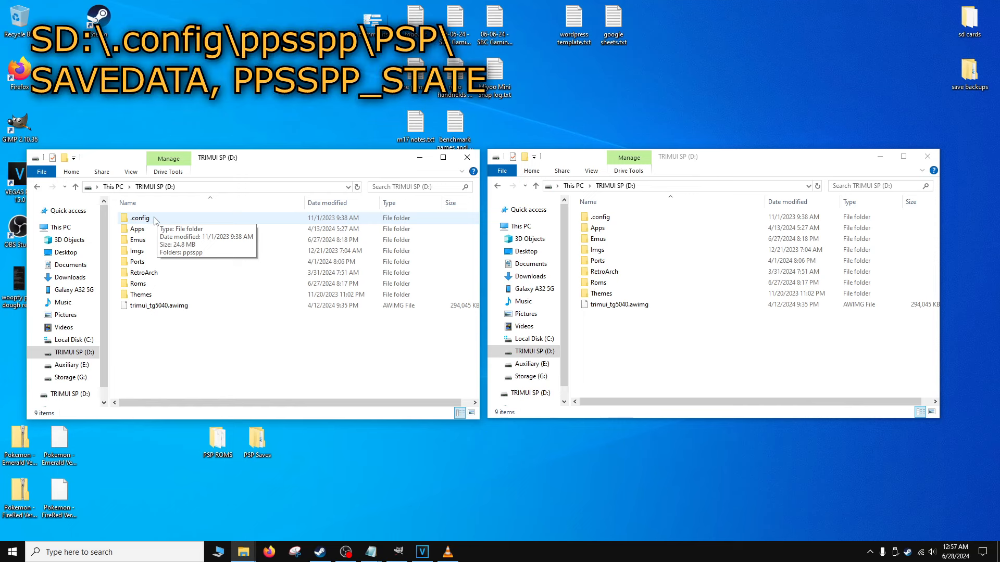
# - Navigate into .config\ppsspp\PSP on the TRIMUI SP (D:) drive to reveal SAVEDATA and PPSSPP_STATE
pyautogui.doubleClick(138, 217)
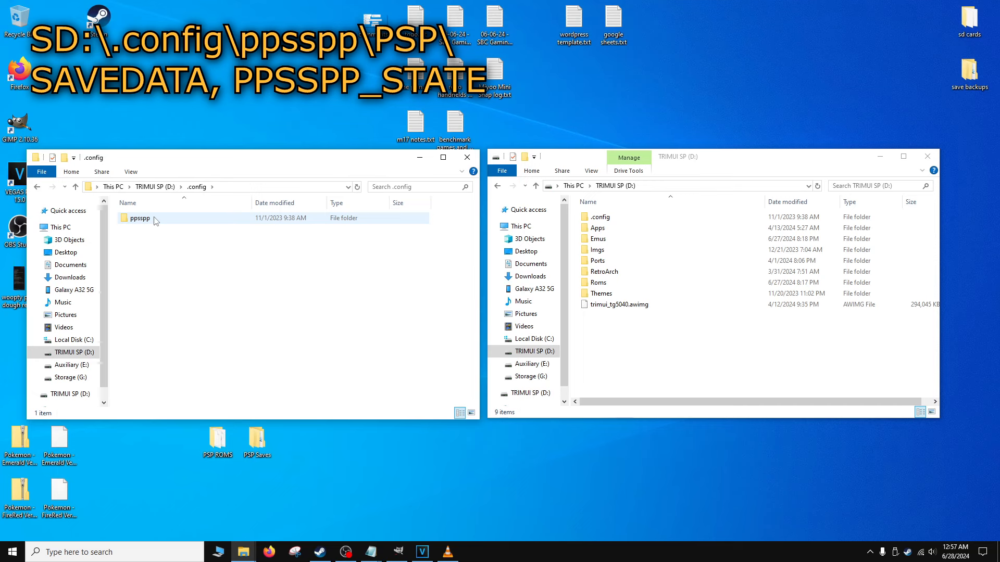
pyautogui.doubleClick(138, 218)
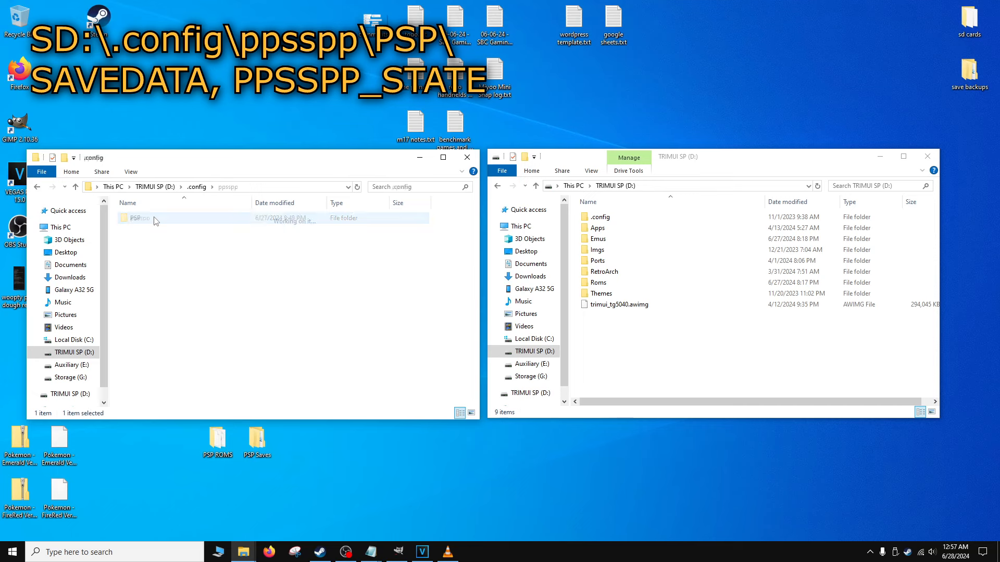
pyautogui.doubleClick(135, 218)
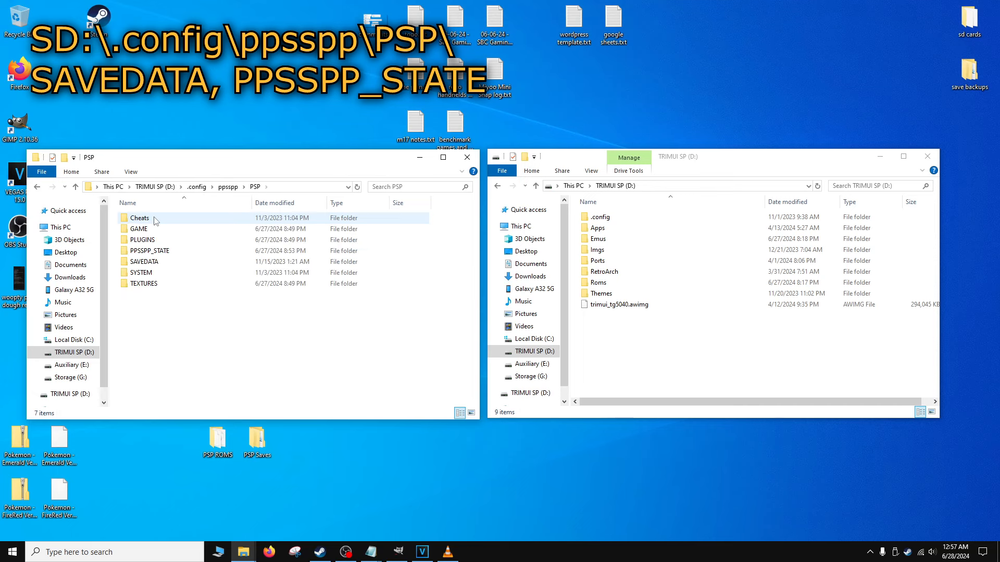
pyautogui.moveTo(143, 261)
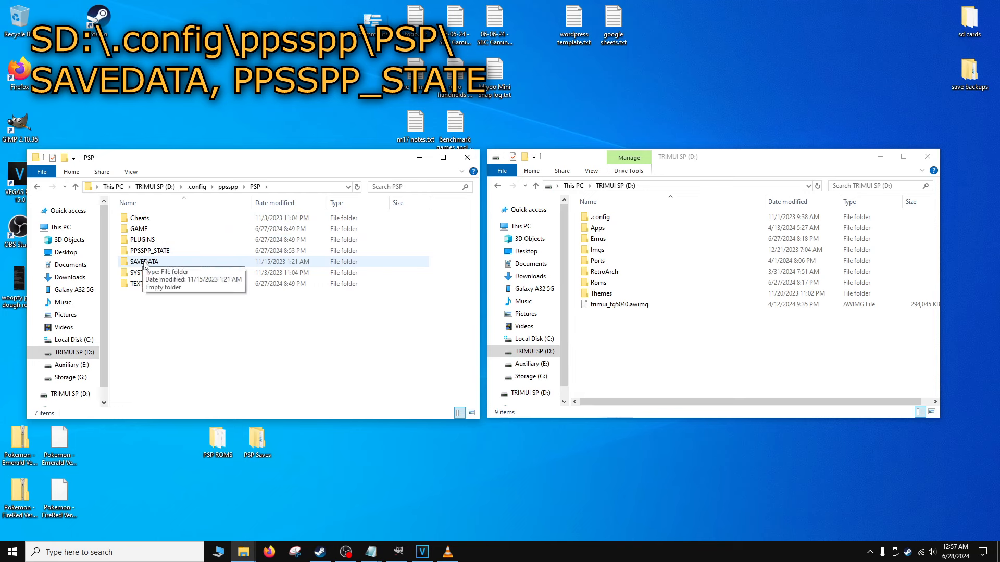
pyautogui.moveTo(149, 250)
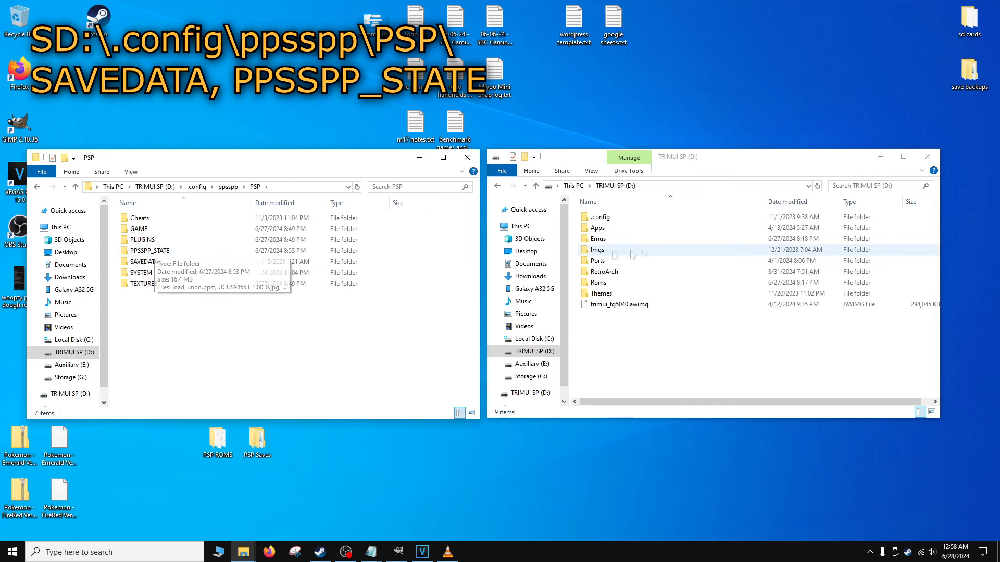
pyautogui.moveTo(628, 244)
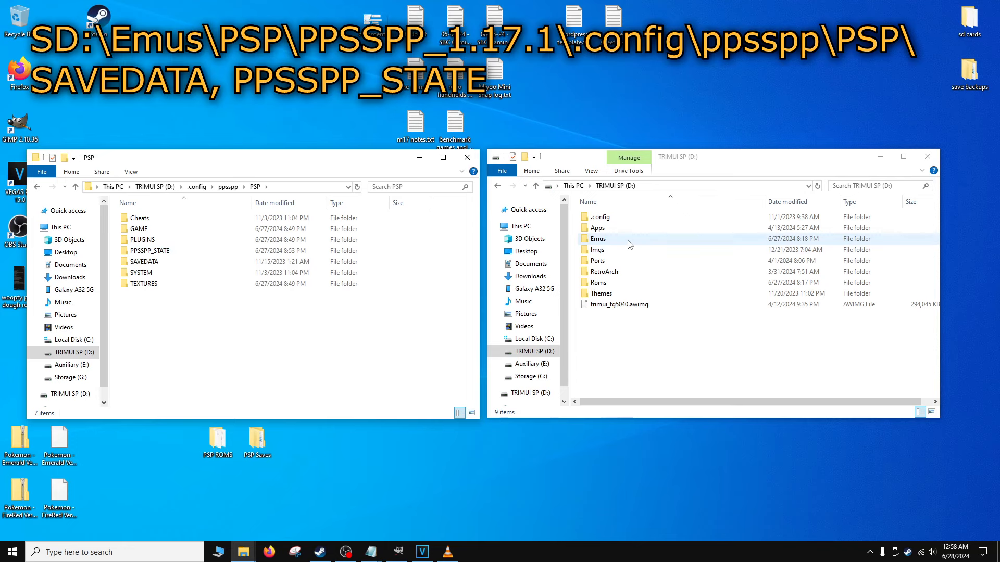
# - Navigate into Emus\PSP\PPSSPP_1.17.1\.config\ppsspp\PSP in the second window and select its SAVEDATA folder
pyautogui.doubleClick(597, 238)
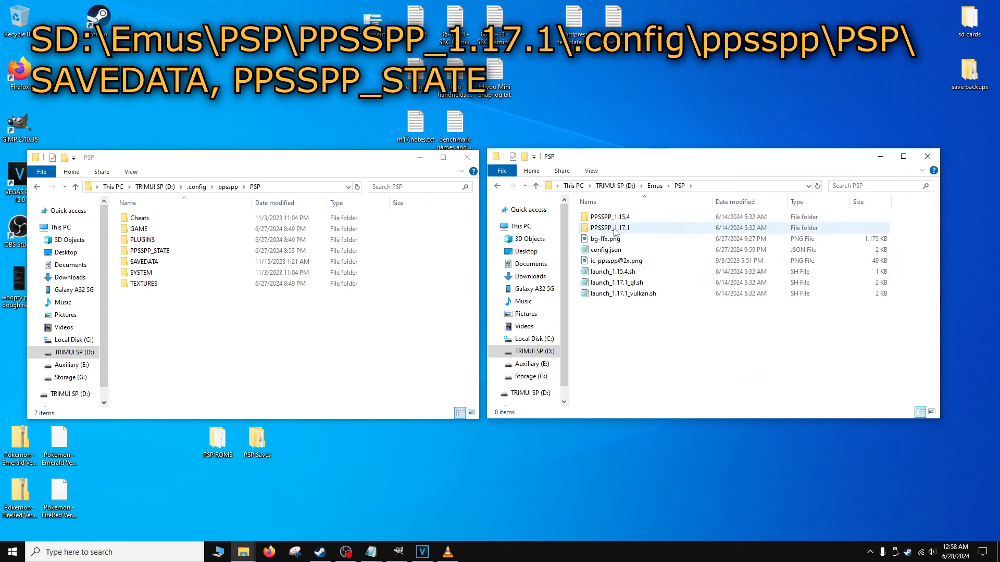
pyautogui.moveTo(613, 228)
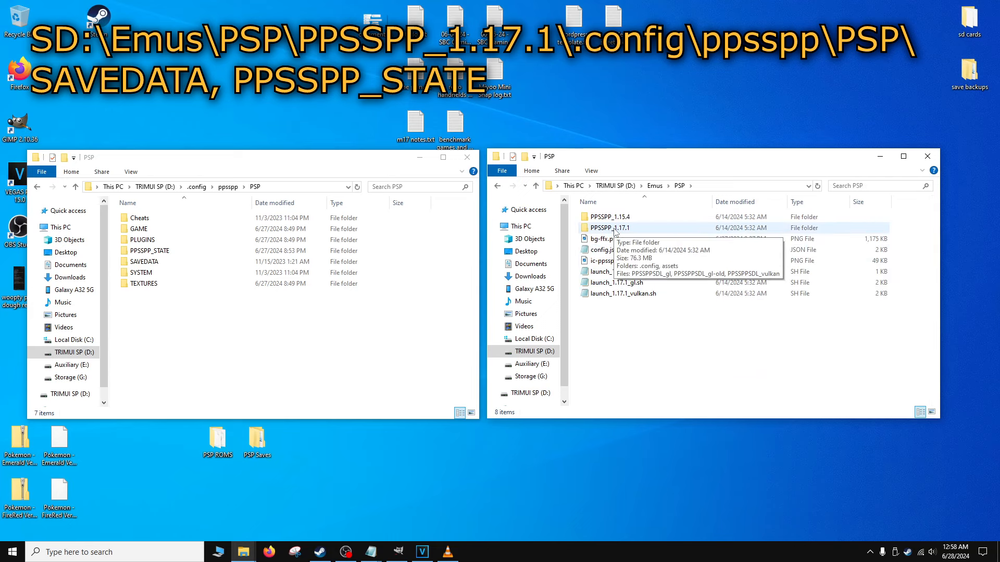
pyautogui.doubleClick(610, 228)
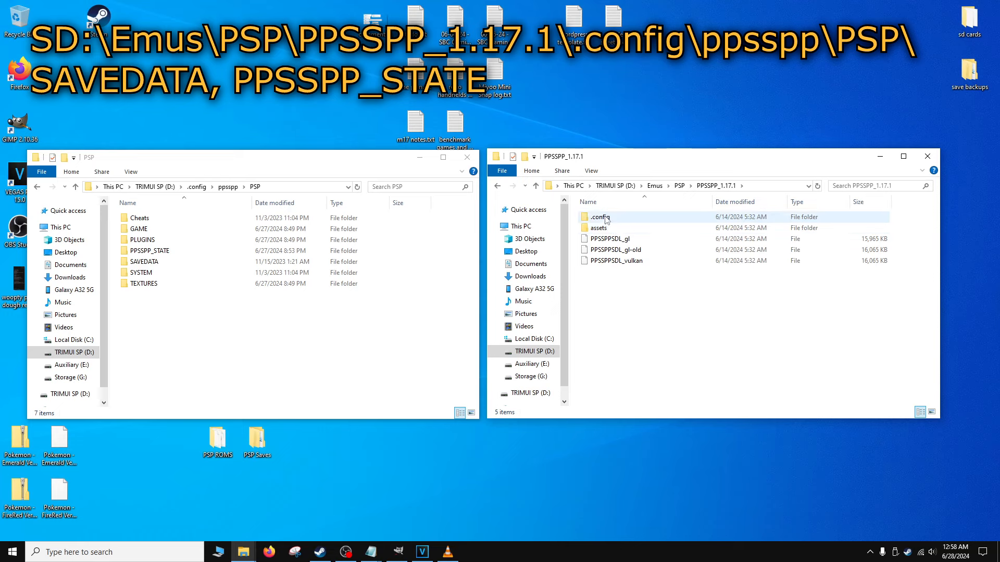
pyautogui.doubleClick(600, 216)
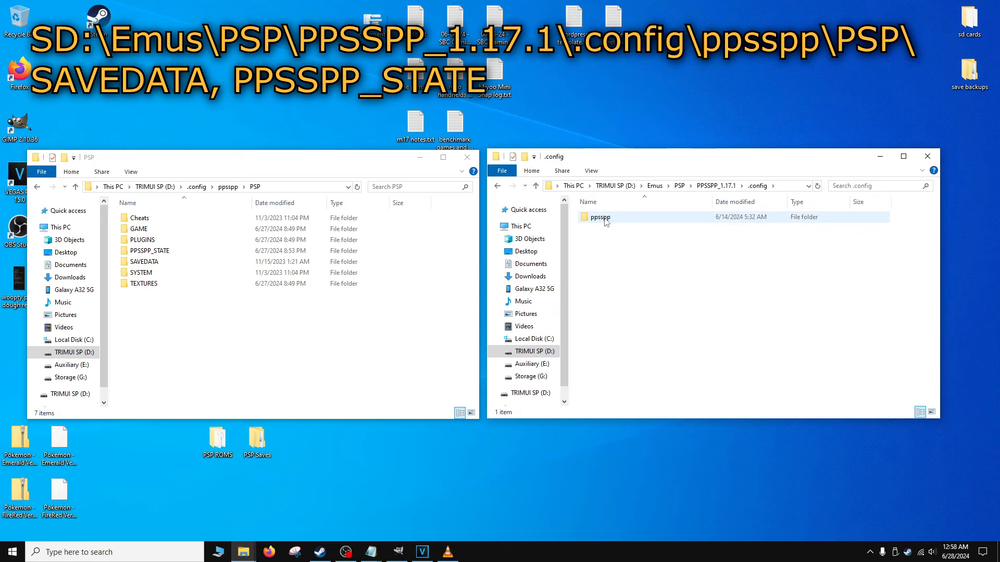
pyautogui.doubleClick(599, 216)
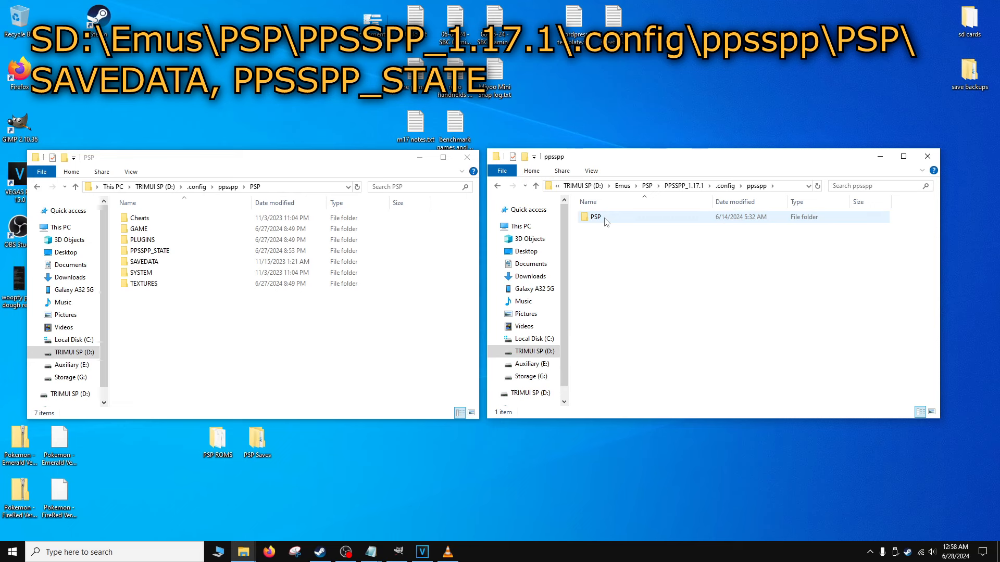
pyautogui.doubleClick(595, 216)
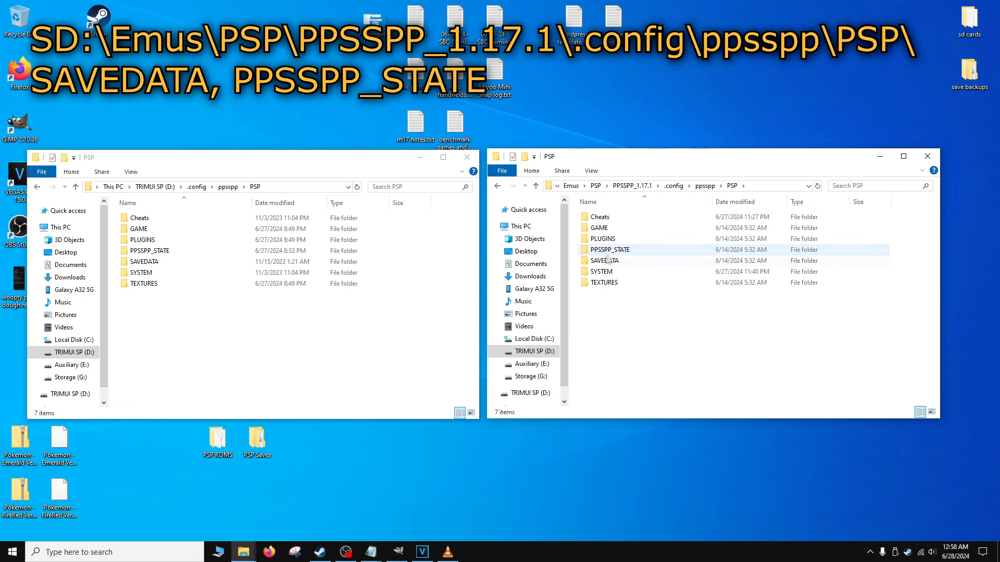
pyautogui.click(605, 260)
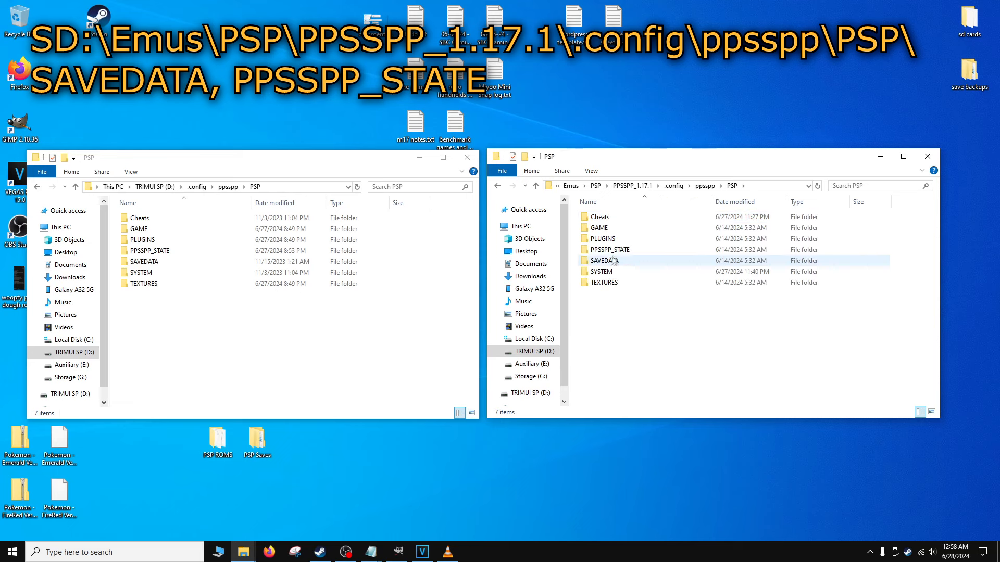
pyautogui.moveTo(609, 248)
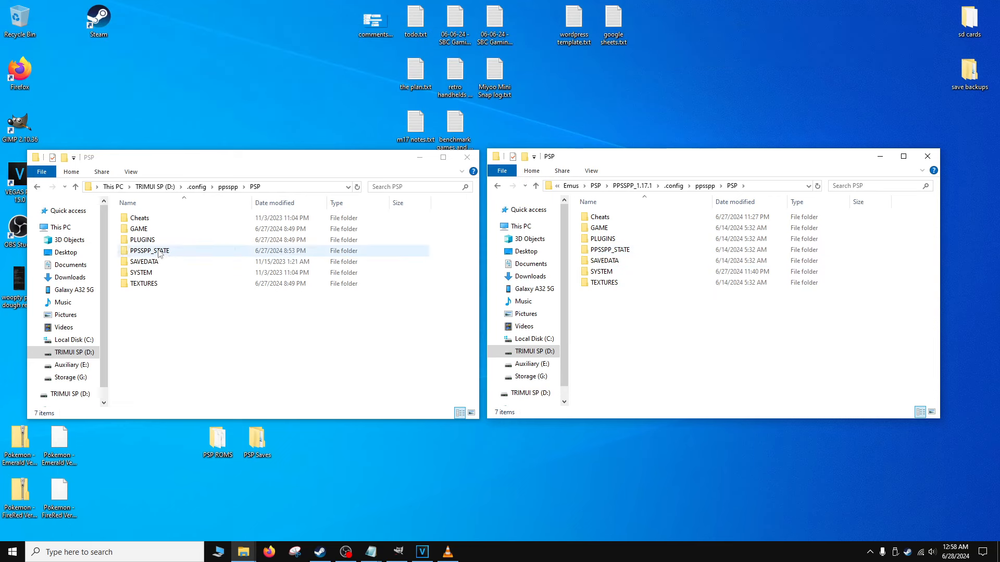
# - View the God of War save-state screenshot UCUS98653_1.00_0.jpg from PPSSPP_STATE in Photos, then close it
pyautogui.doubleClick(149, 250)
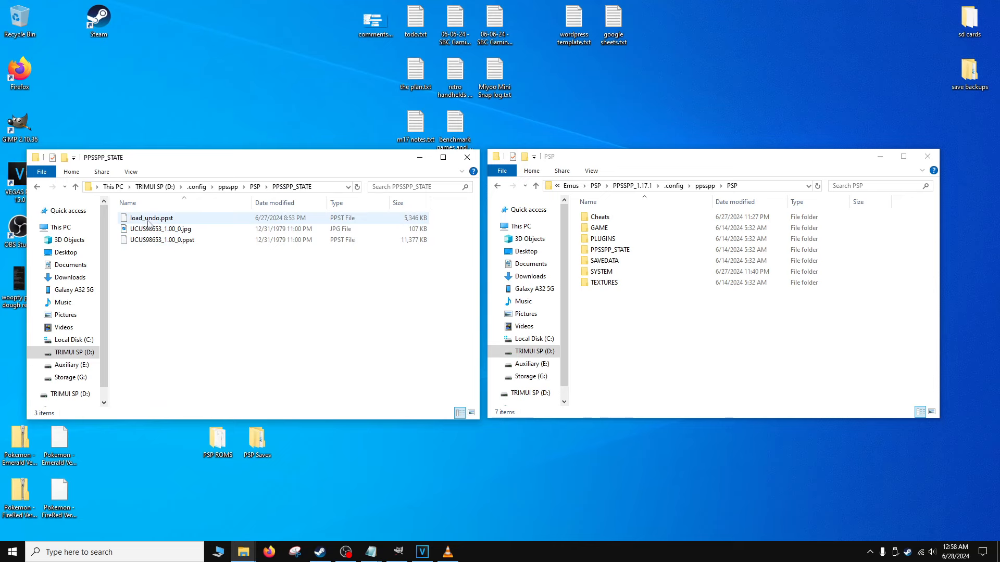
pyautogui.moveTo(148, 240)
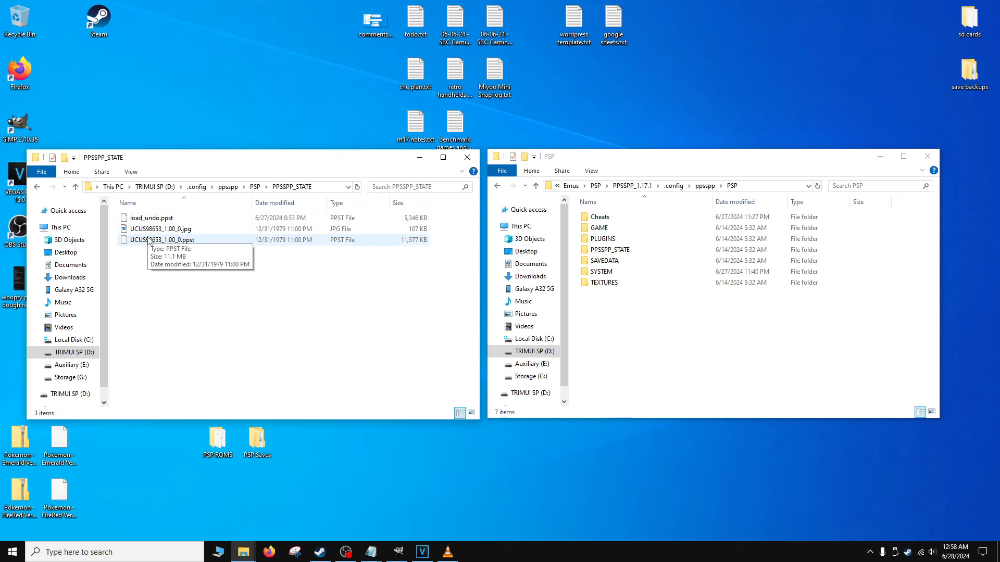
pyautogui.doubleClick(162, 228)
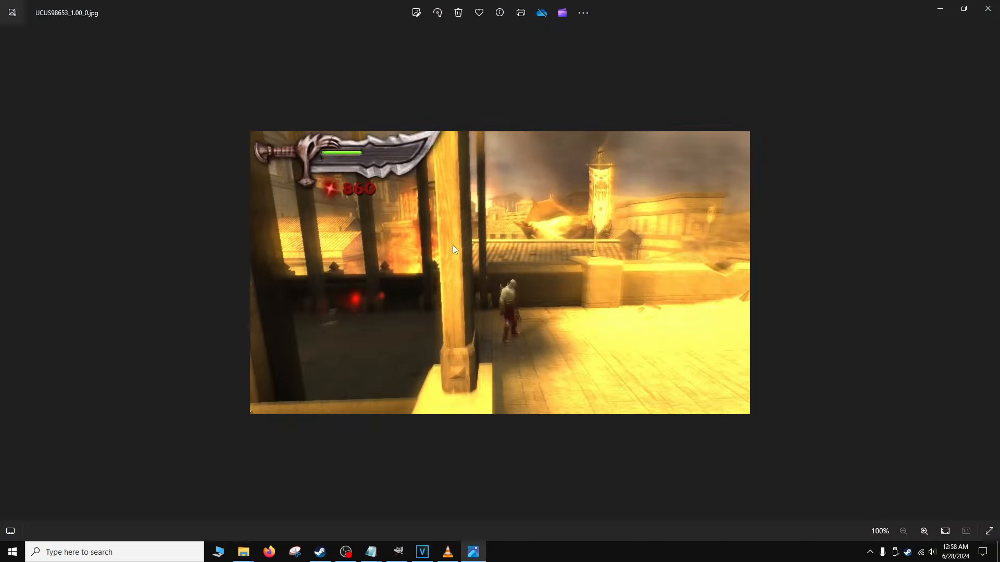
pyautogui.moveTo(990, 10)
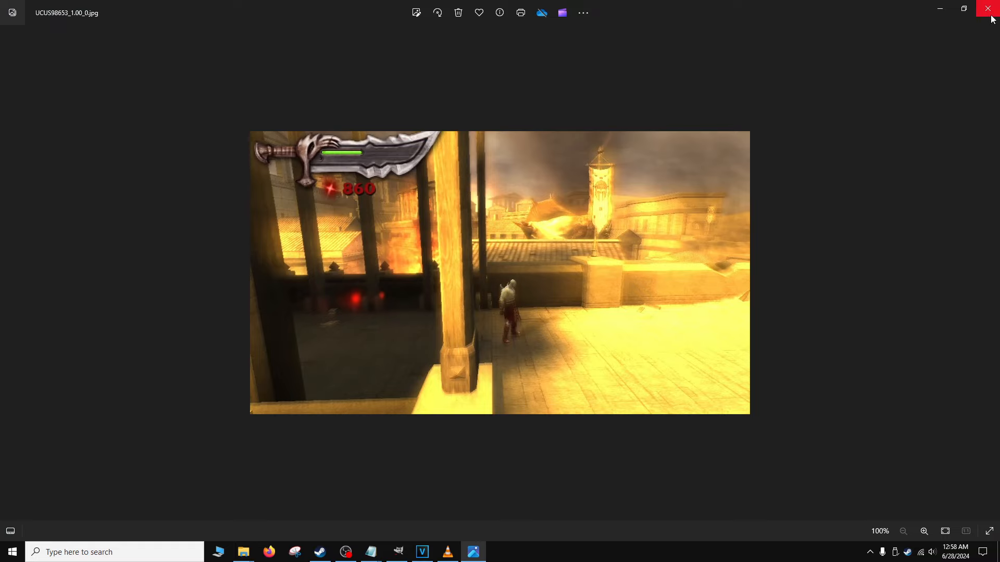
pyautogui.click(989, 8)
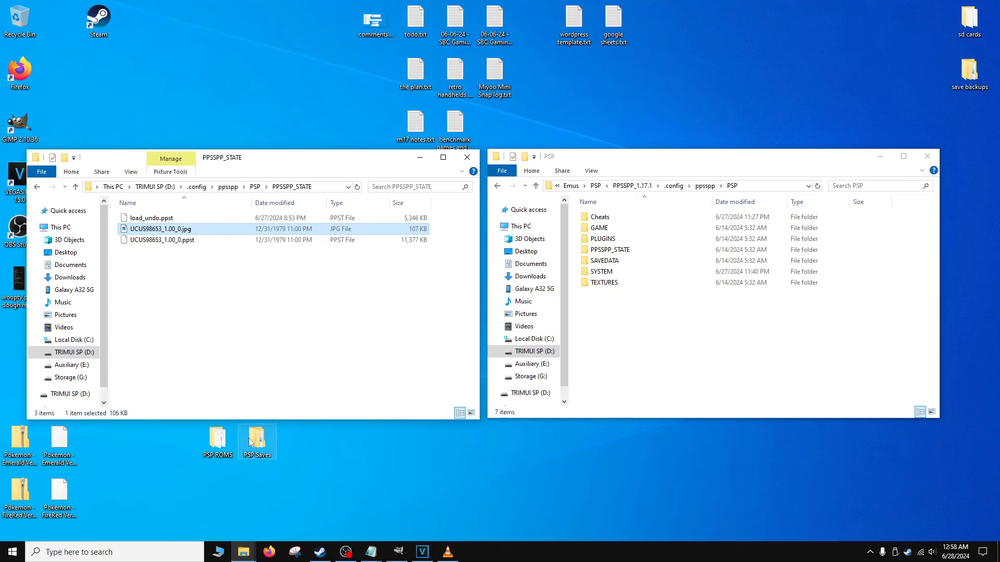
# - Browse the desktop PSP Saves backup's SAVEDATA and cover picture, then close the emulator's PSP folder window
pyautogui.doubleClick(256, 440)
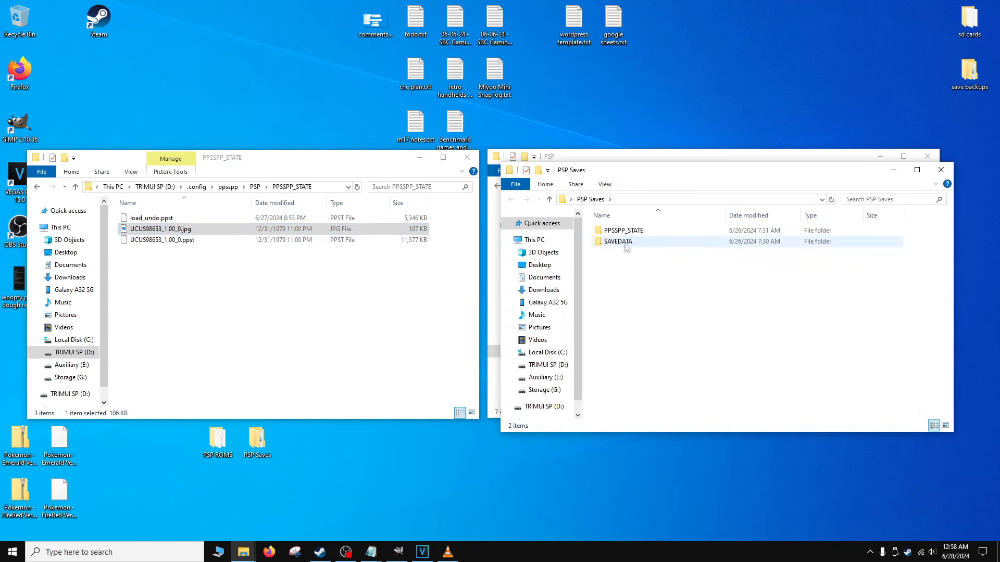
pyautogui.doubleClick(616, 240)
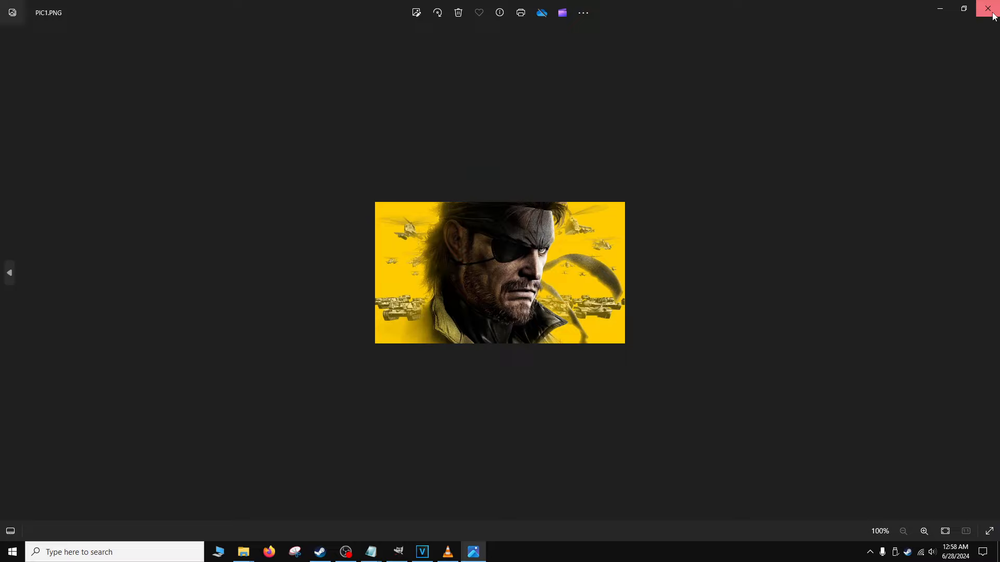
pyautogui.click(990, 8)
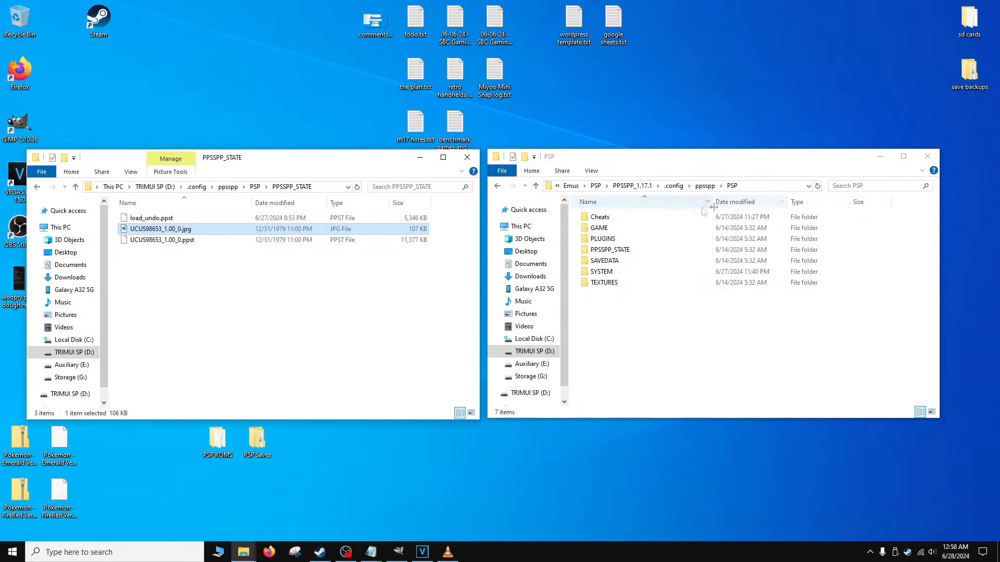
pyautogui.moveTo(653, 163)
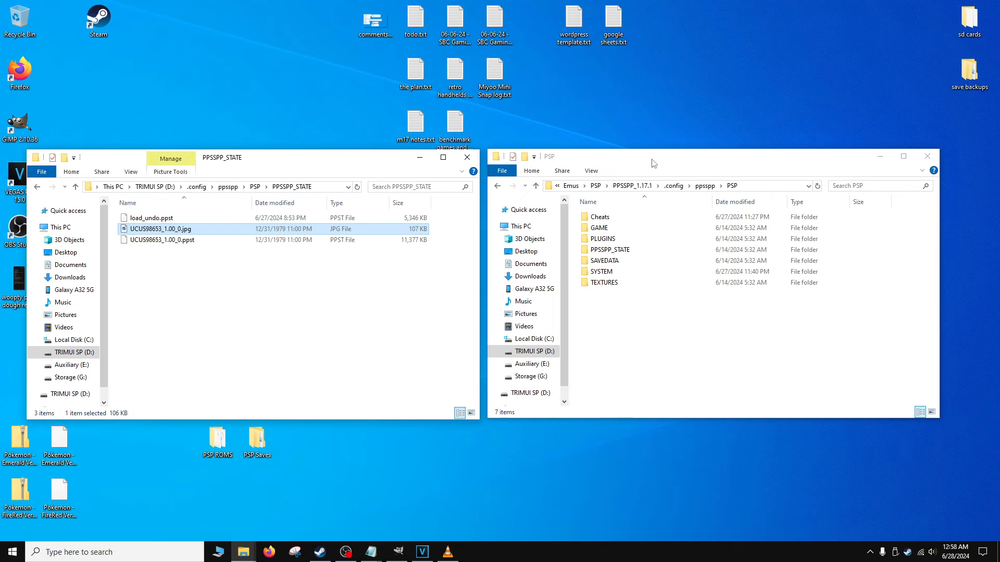
pyautogui.click(927, 156)
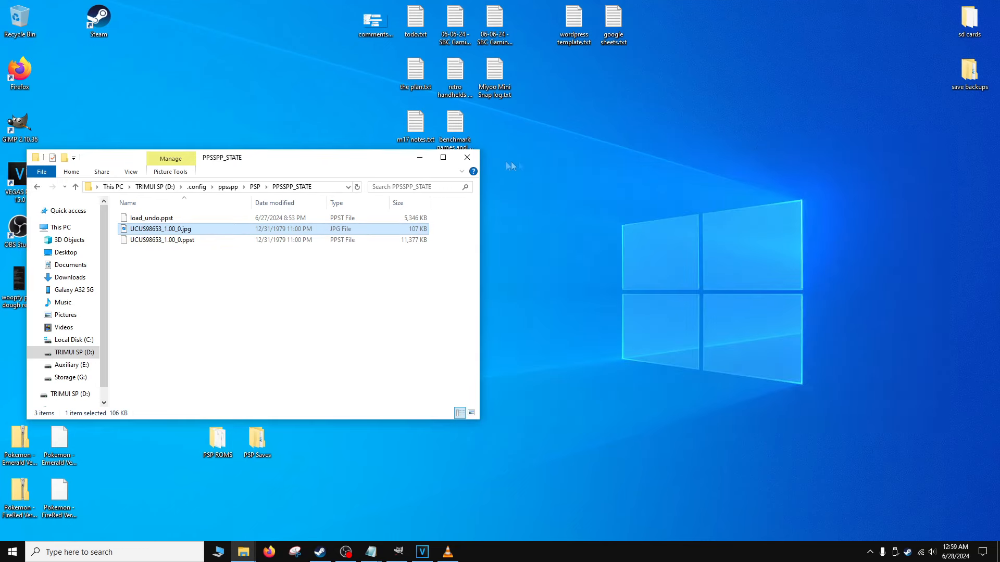
# - Close the save-state window and show Properties for the Crisis Core CHD file
pyautogui.click(466, 157)
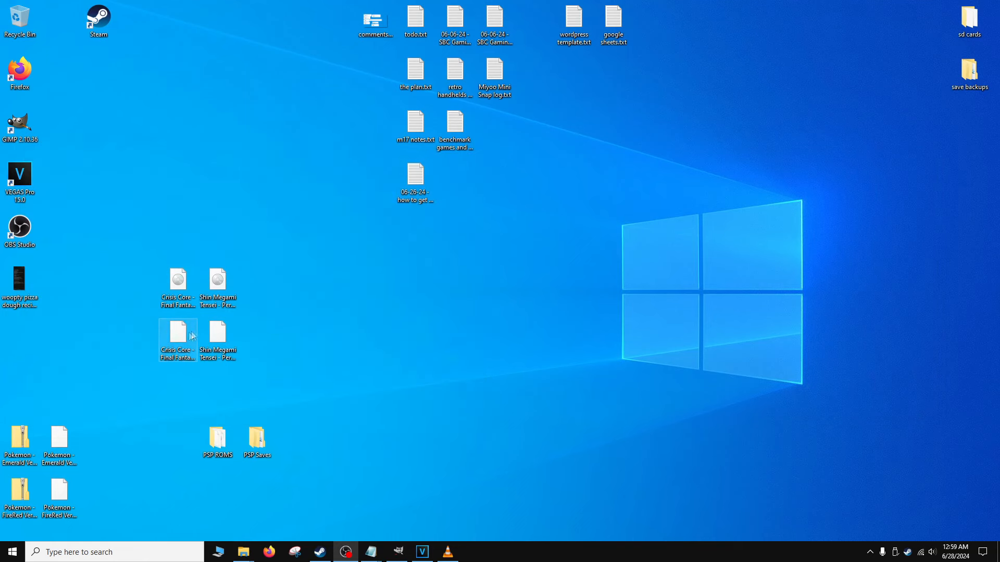
pyautogui.moveTo(177, 334)
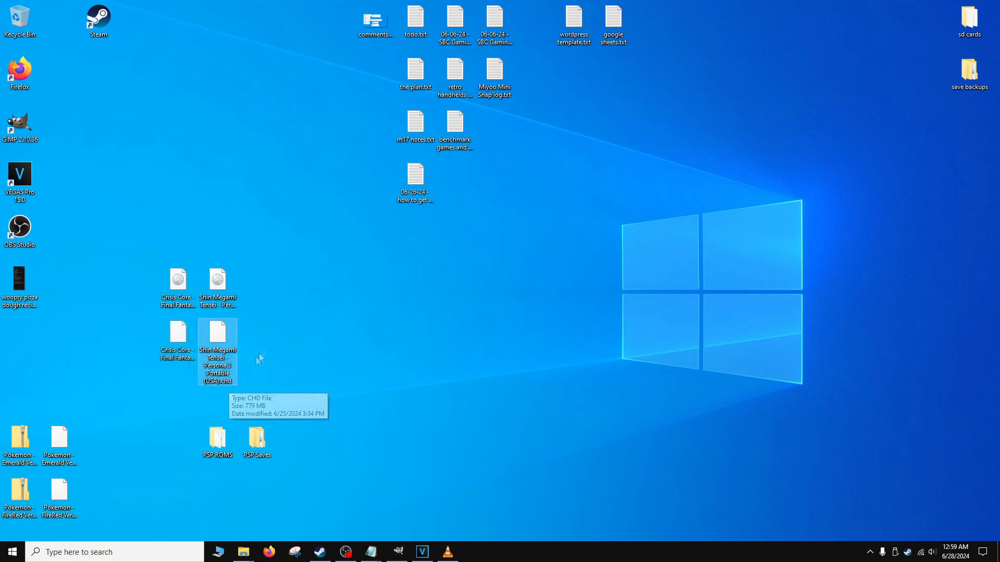
pyautogui.moveTo(292, 316)
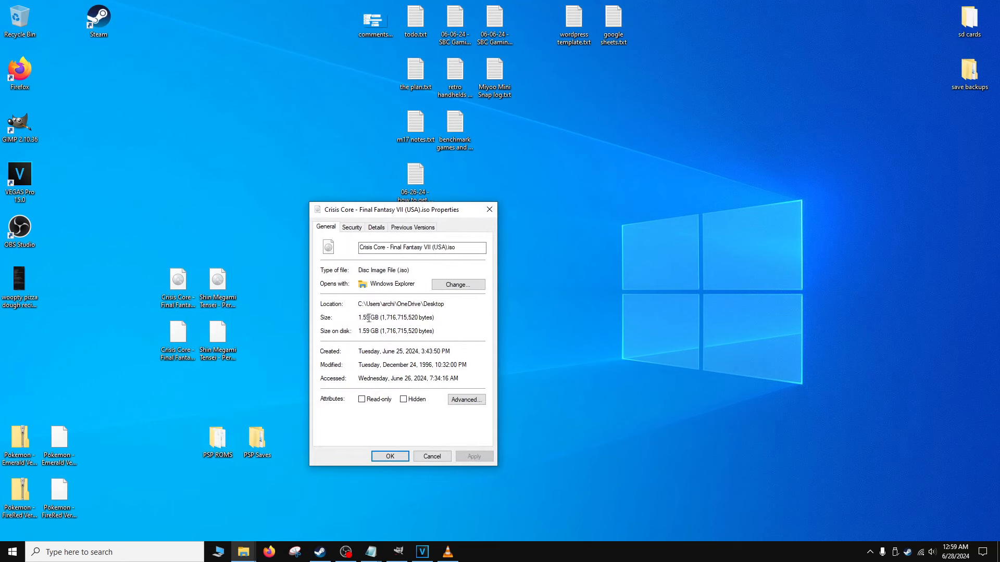
pyautogui.rightClick(177, 330)
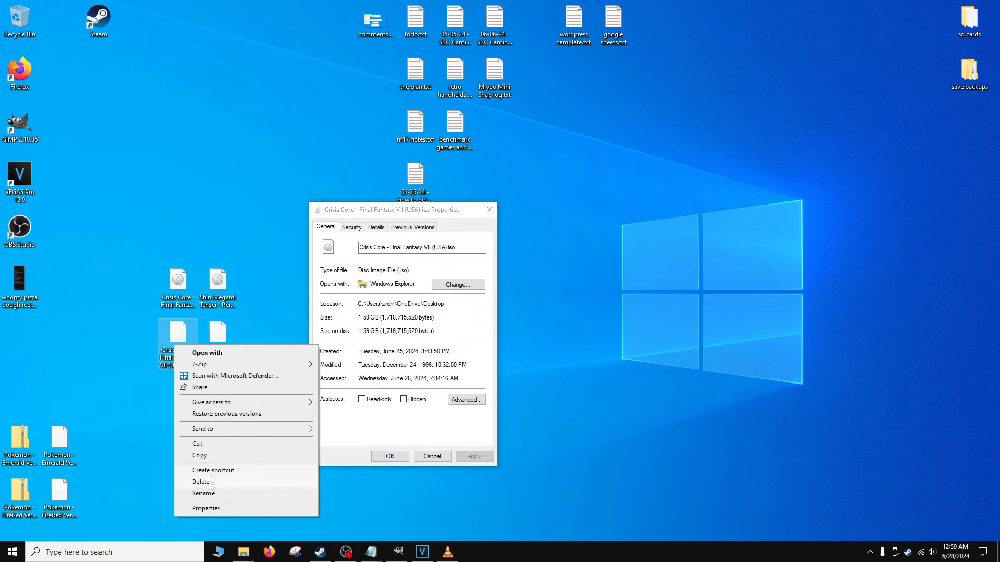
pyautogui.click(206, 508)
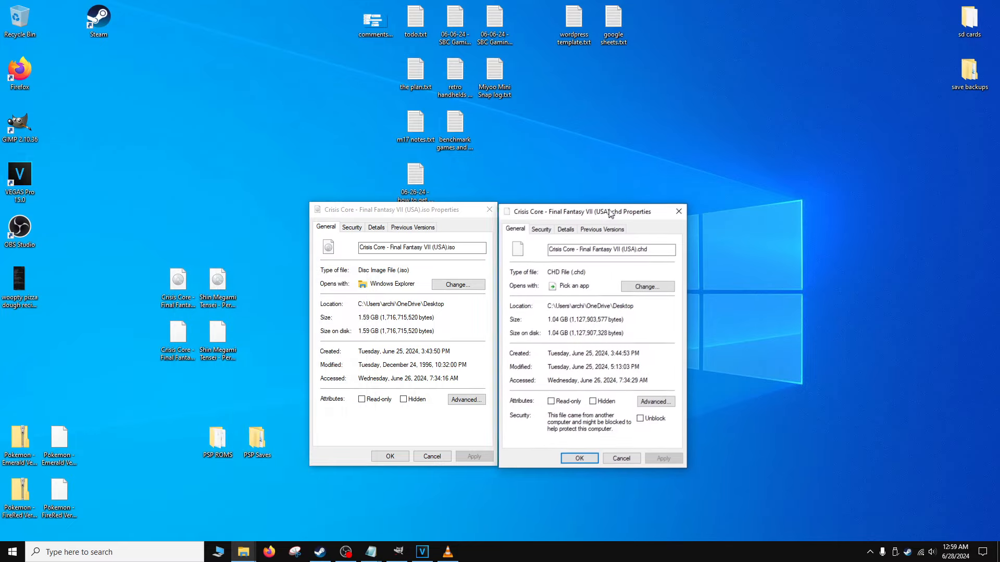
# - Show Properties for the Persona 3 Portable ISO and CHD files to compare their sizes
pyautogui.rightClick(217, 283)
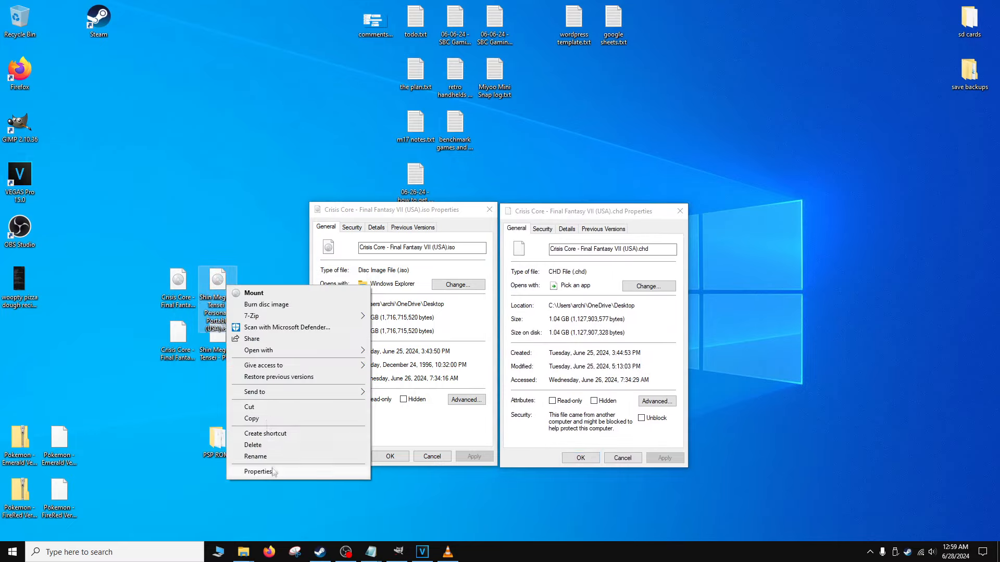
pyautogui.click(258, 470)
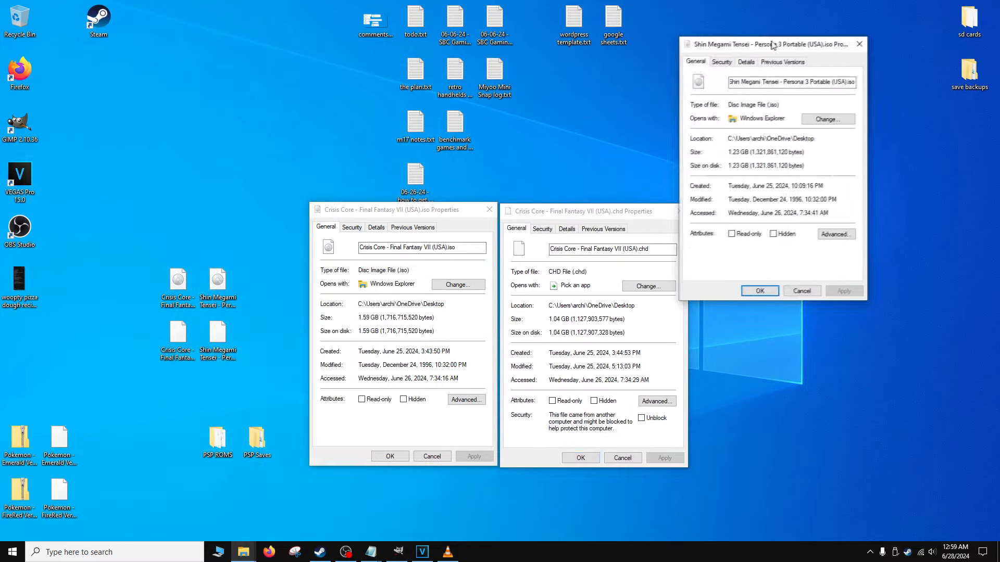
pyautogui.rightClick(217, 328)
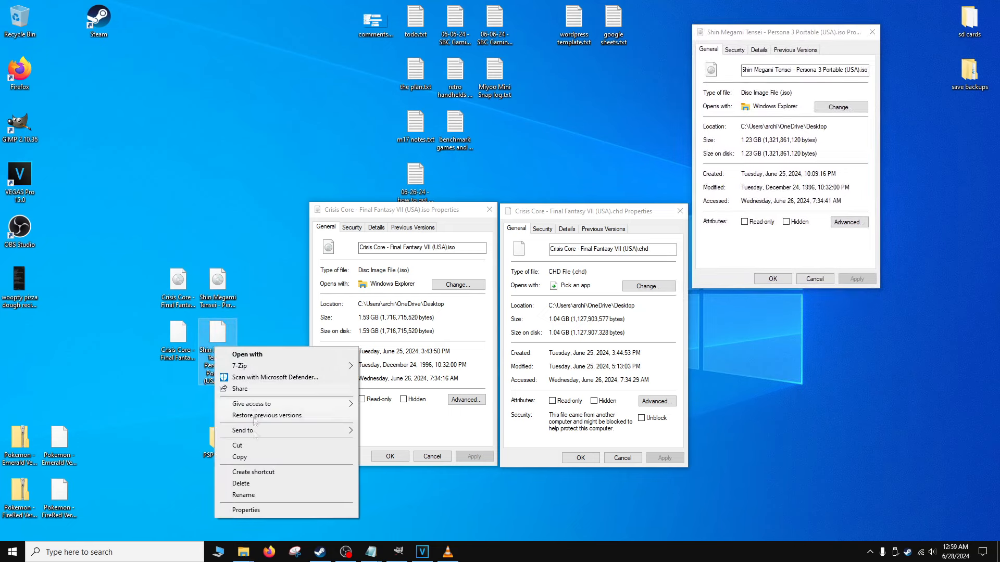
pyautogui.click(245, 510)
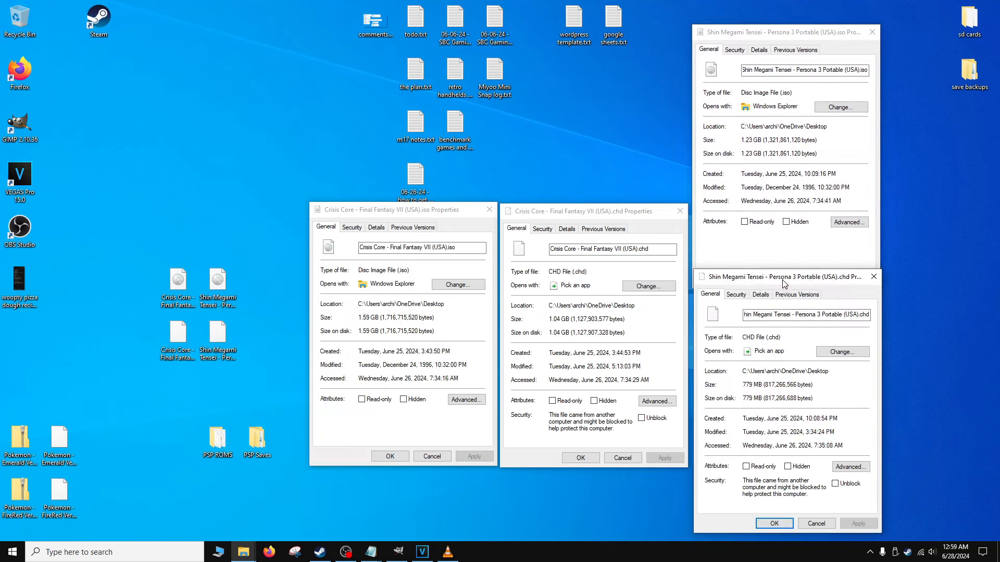